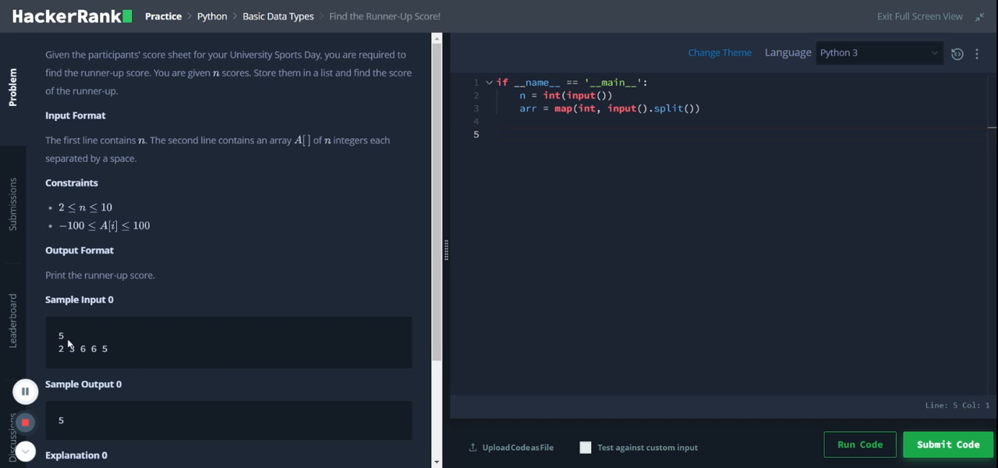
{"action": "mouse_move", "coordinate": [421, 186]}
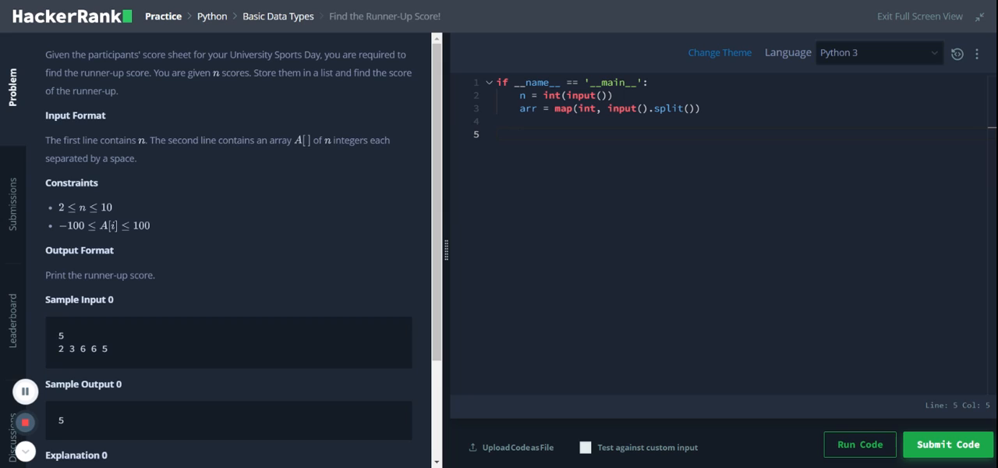
- Add new_arr = set(arr) and a print(new_arr) line to the solution
{"action": "type", "text": "new_"}
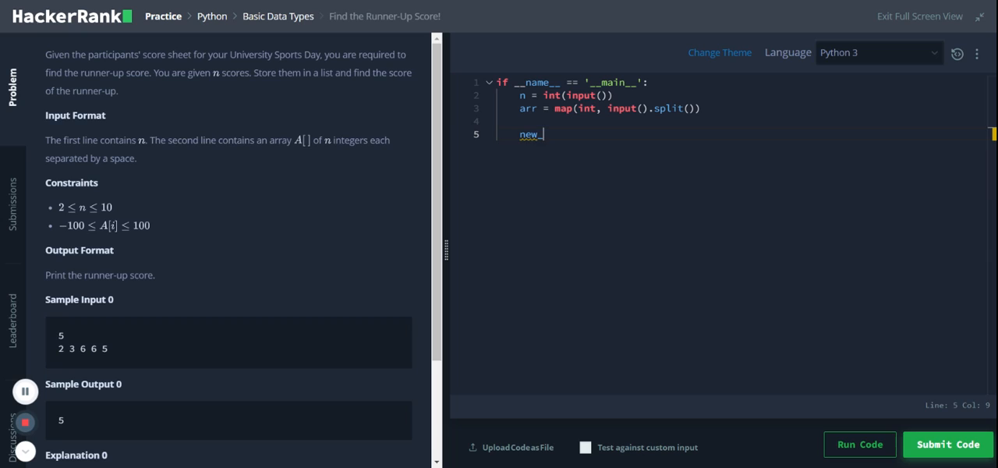
{"action": "type", "text": "arr"}
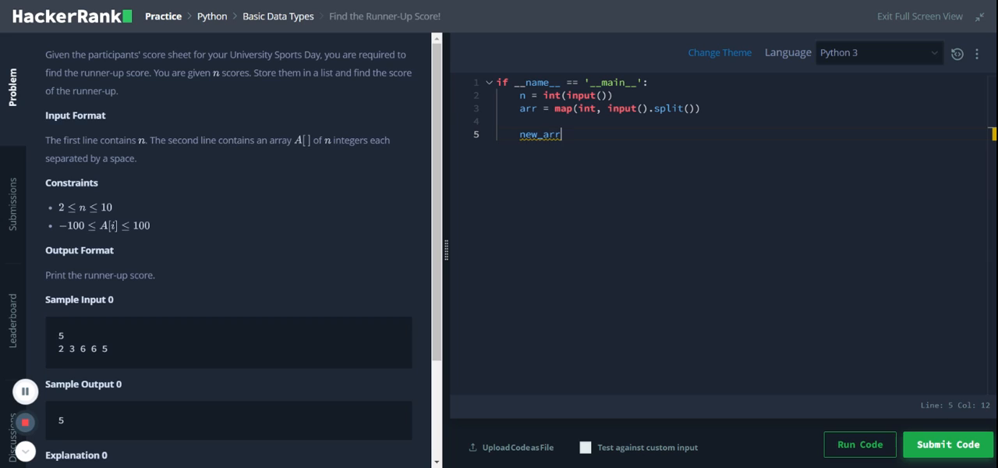
{"action": "type", "text": "= set(ar"}
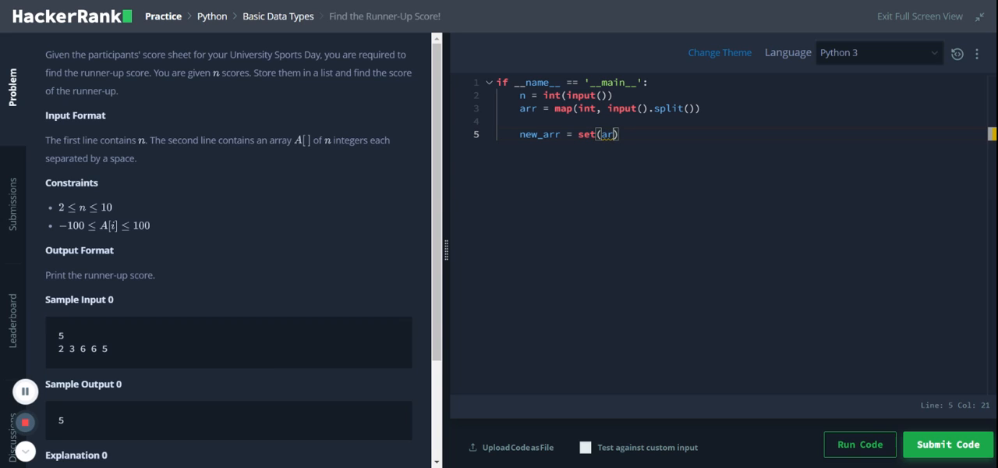
{"action": "type", "text": ")"}
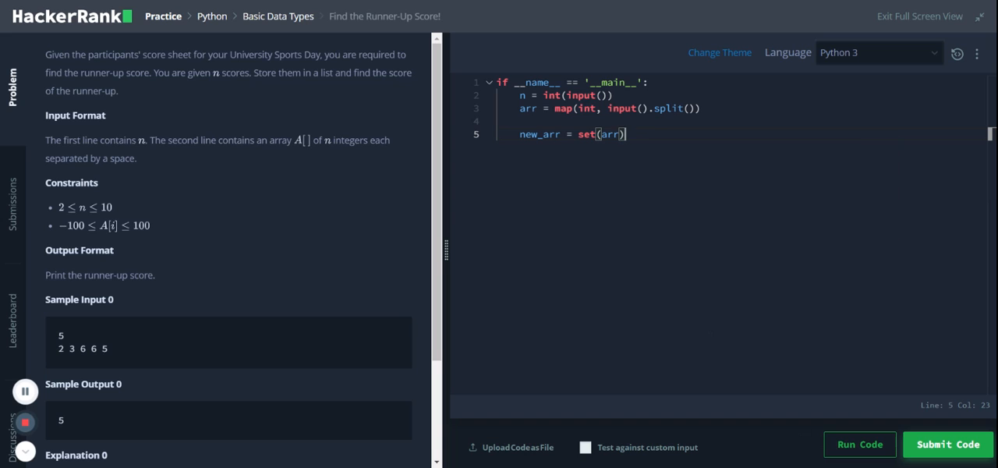
{"action": "type", "text": "p"}
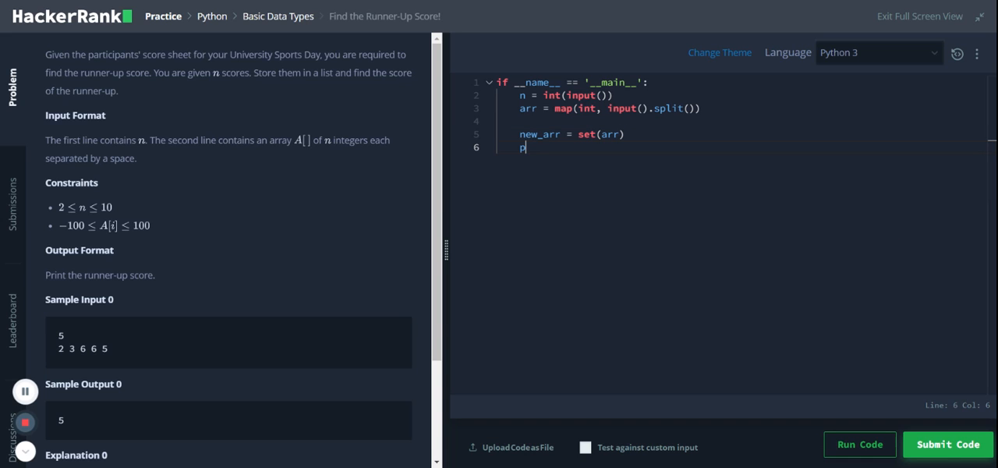
{"action": "type", "text": "rint(new_arr)"}
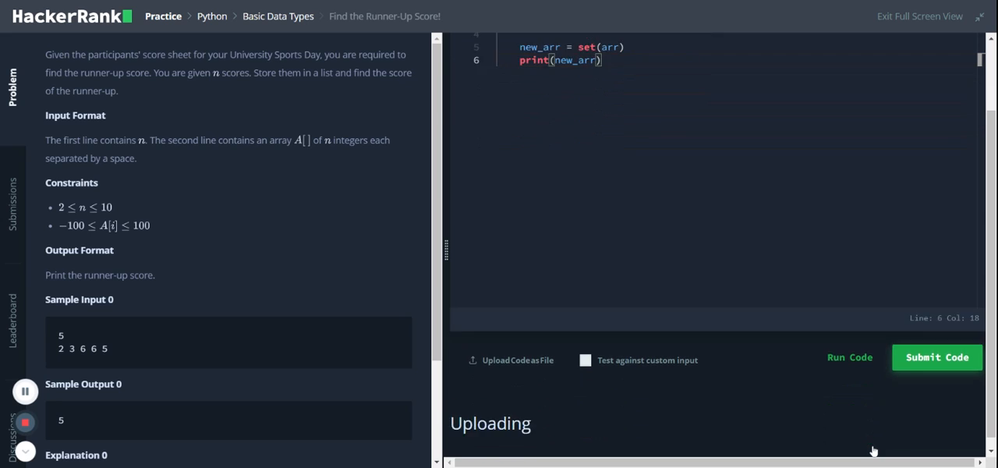
- Review the Wrong Answer output {2, 3, 5, 6} against the expected 5, then go back to the code
{"action": "left_click", "coordinate": [936, 357]}
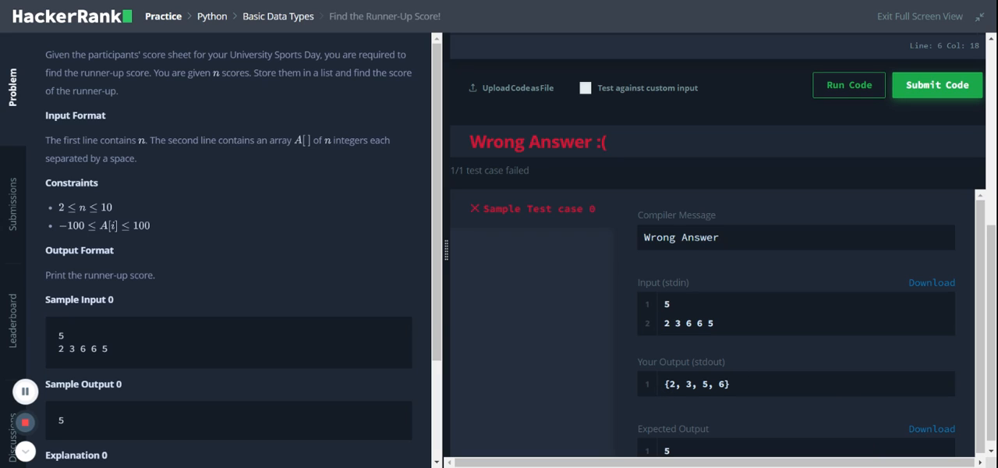
{"action": "mouse_move", "coordinate": [713, 341]}
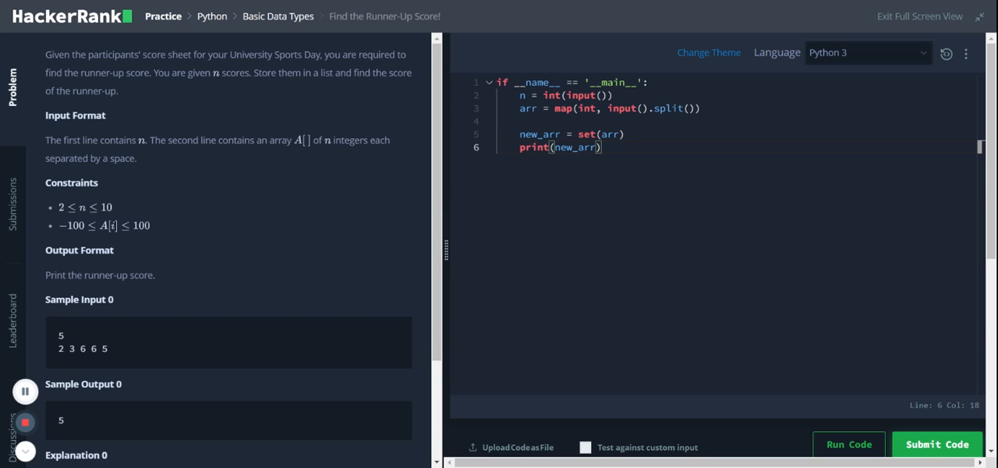
- Wrap set(arr) in list() and add new_arr.sort() above the print statement
{"action": "left_click", "coordinate": [578, 133]}
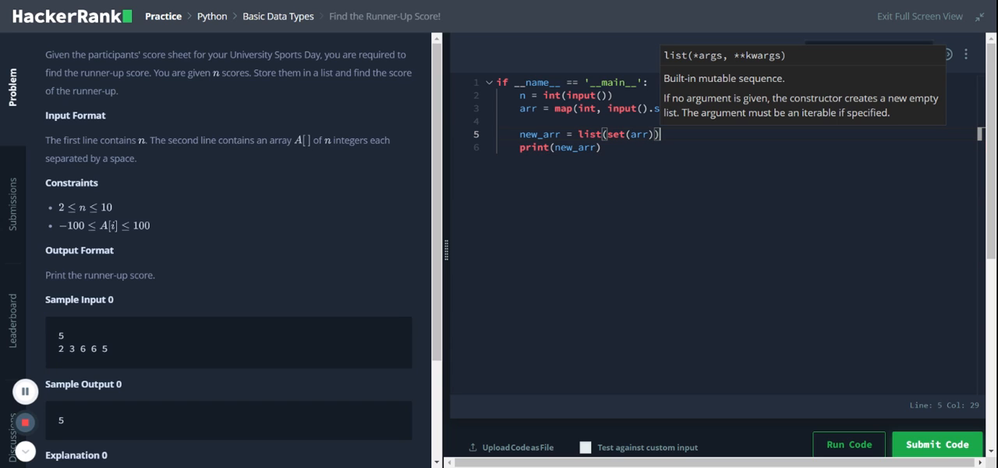
{"action": "left_click", "coordinate": [936, 443]}
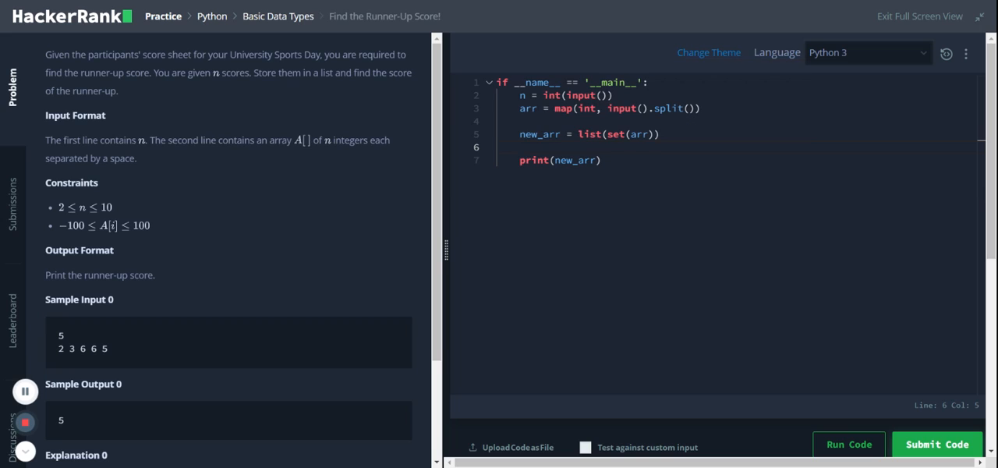
{"action": "type", "text": "new_arr"}
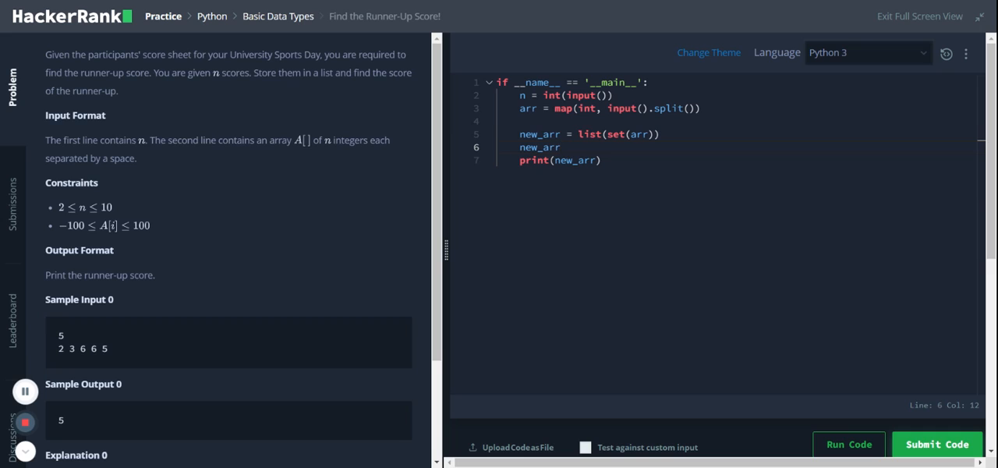
{"action": "type", "text": ".aort"}
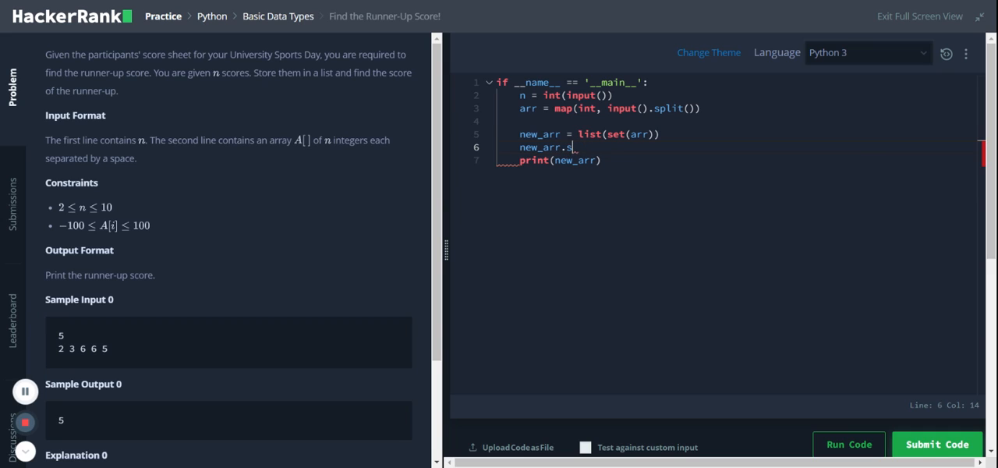
{"action": "type", "text": "ort()"}
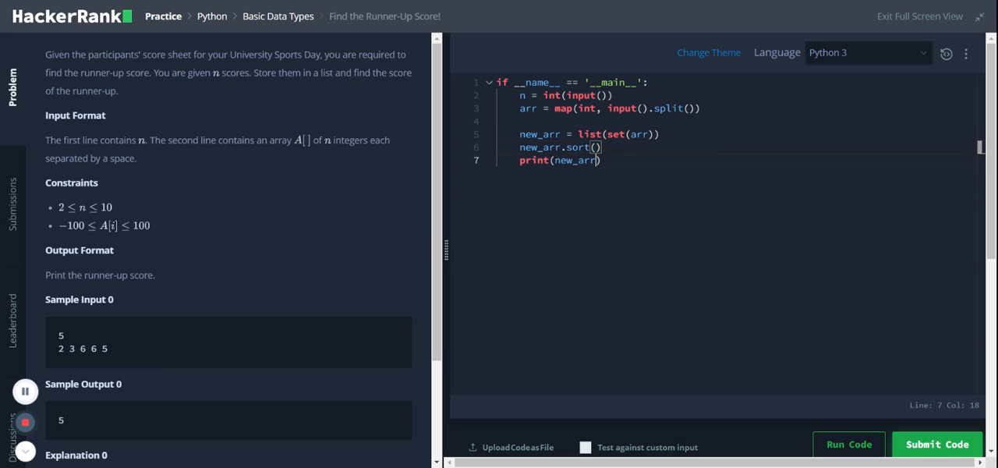
- Change the output to print(new_arr[-2]), run the sample test, and submit the code
{"action": "double_click", "coordinate": [539, 133]}
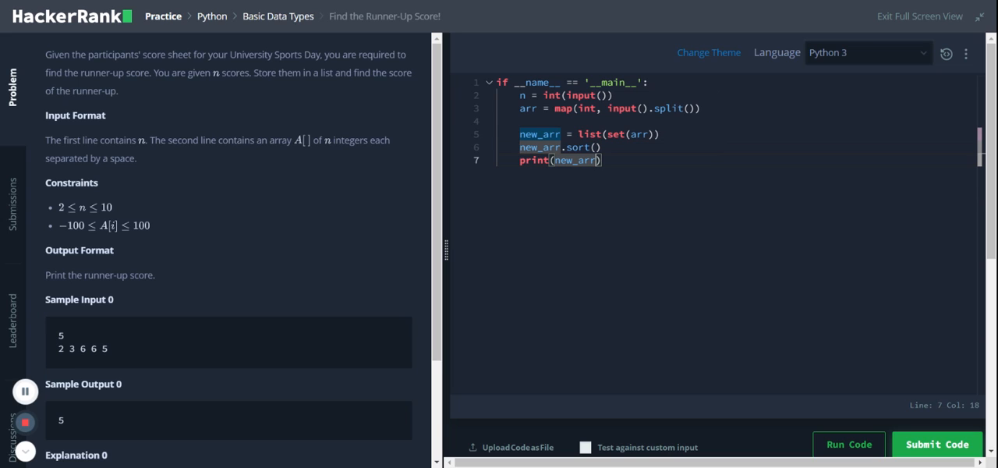
{"action": "type", "text": "[]"}
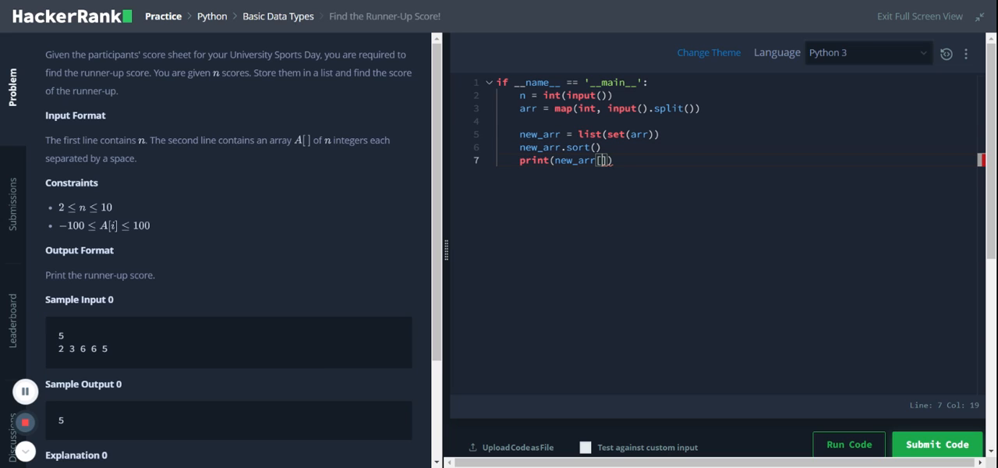
{"action": "type", "text": "-2"}
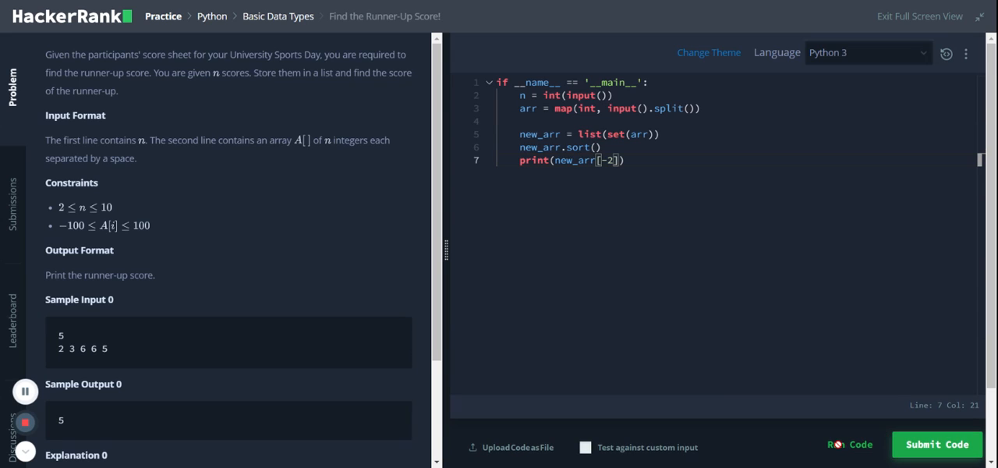
{"action": "left_click", "coordinate": [849, 444]}
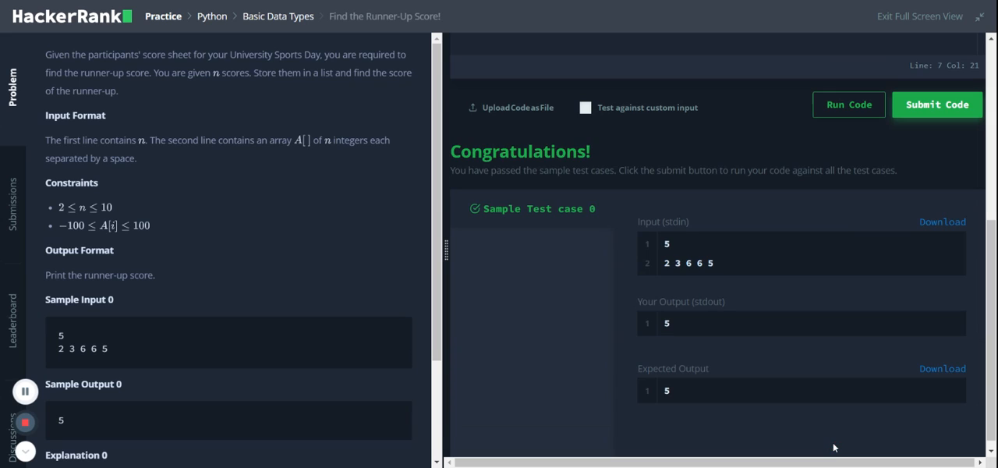
{"action": "mouse_move", "coordinate": [883, 248]}
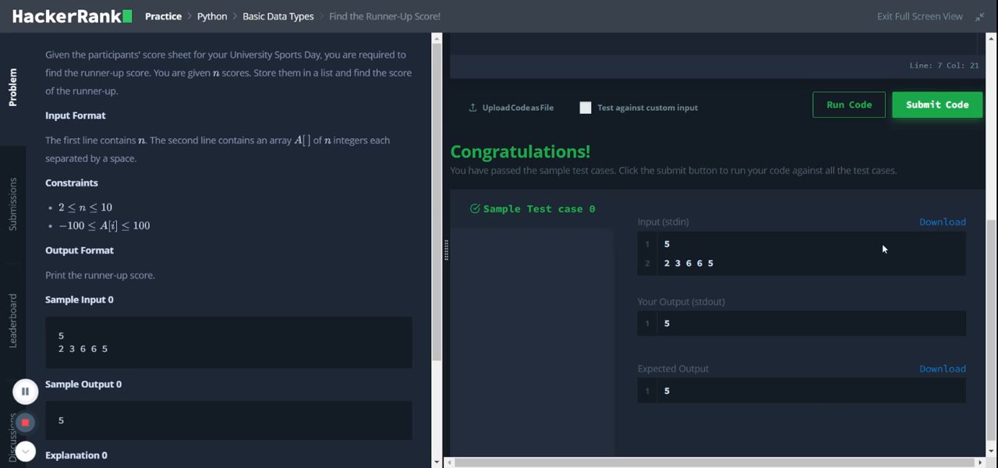
{"action": "left_click", "coordinate": [936, 104]}
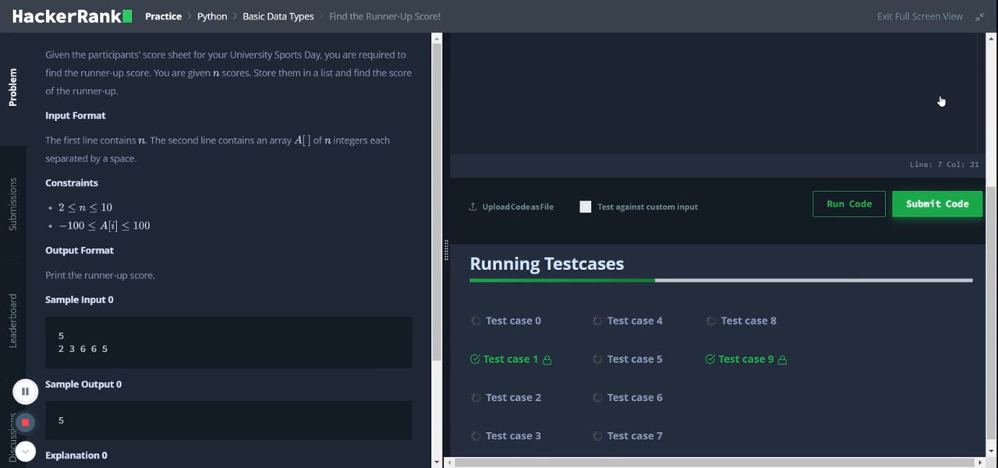